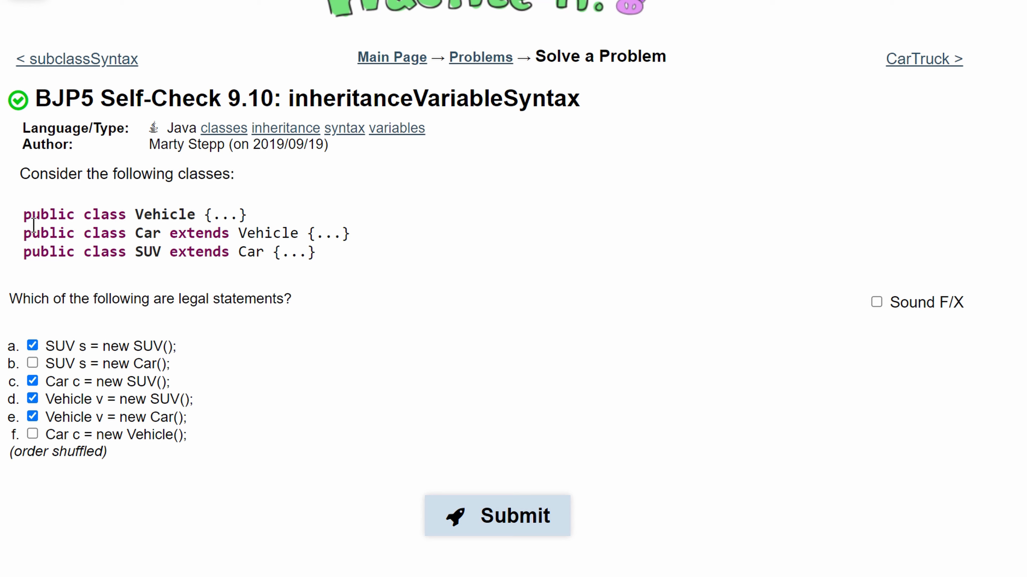
{"action": "mouse_move", "coordinate": [41, 244]}
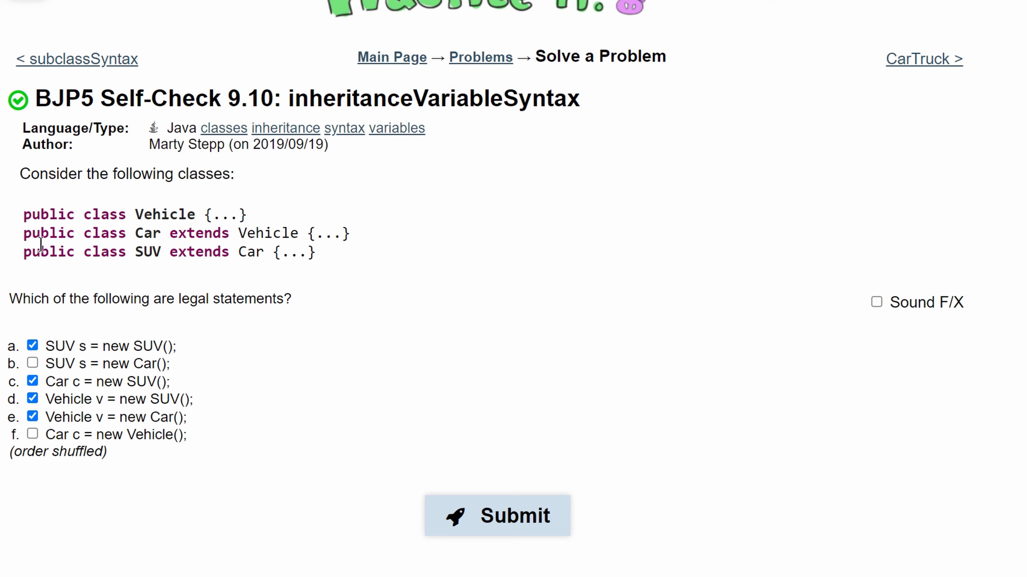
Capture the question area as a snip and show the pen colour choices
{"action": "left_click_drag", "start_coordinate": [23, 233], "coordinate": [298, 233]}
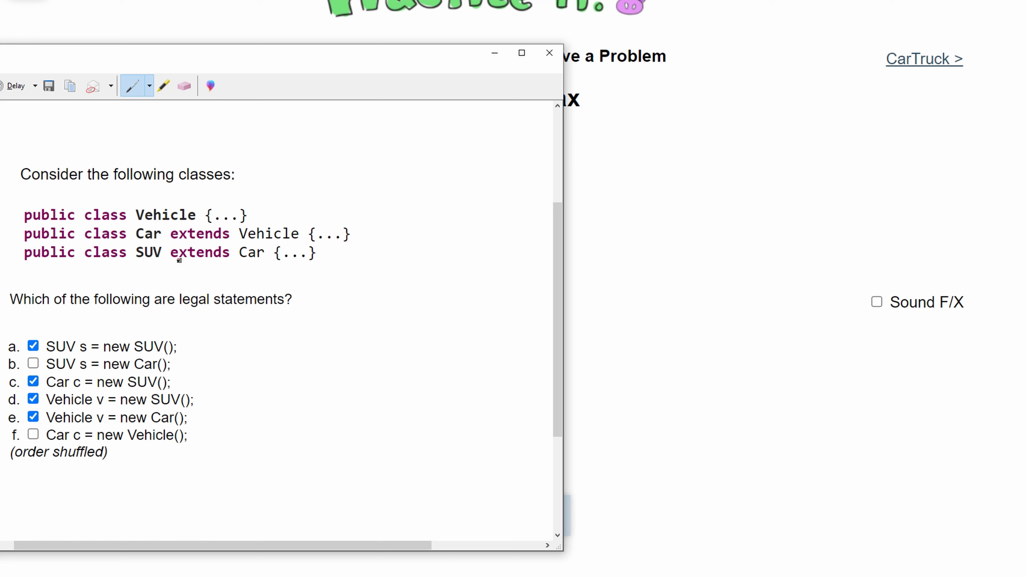
{"action": "mouse_move", "coordinate": [210, 265]}
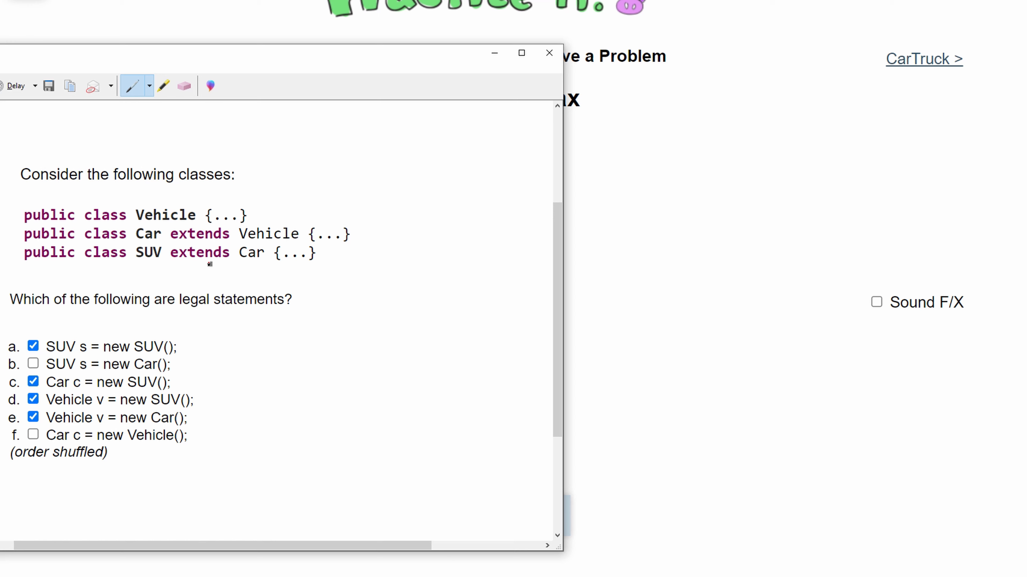
{"action": "mouse_move", "coordinate": [251, 254]}
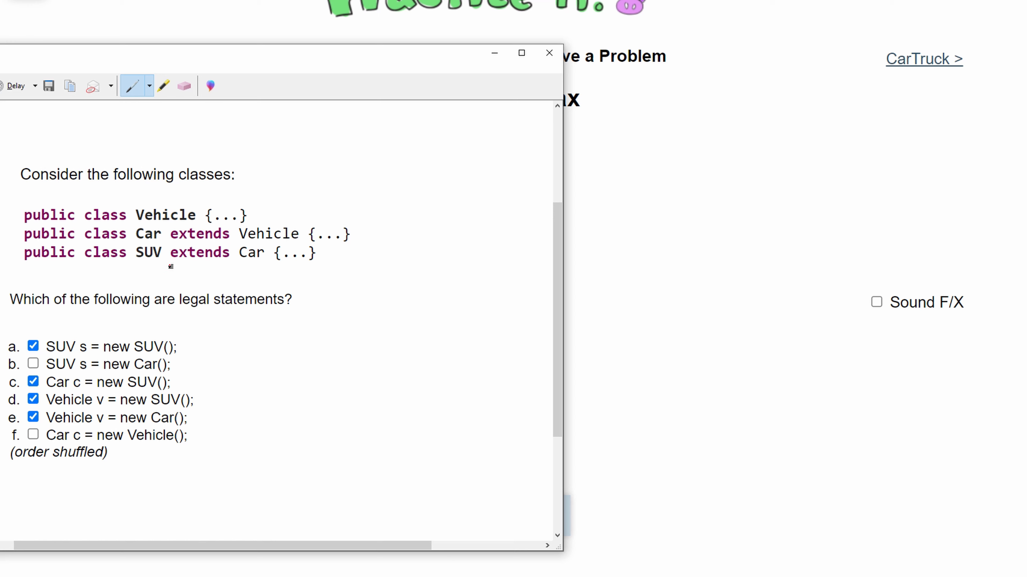
{"action": "left_click", "coordinate": [148, 86]}
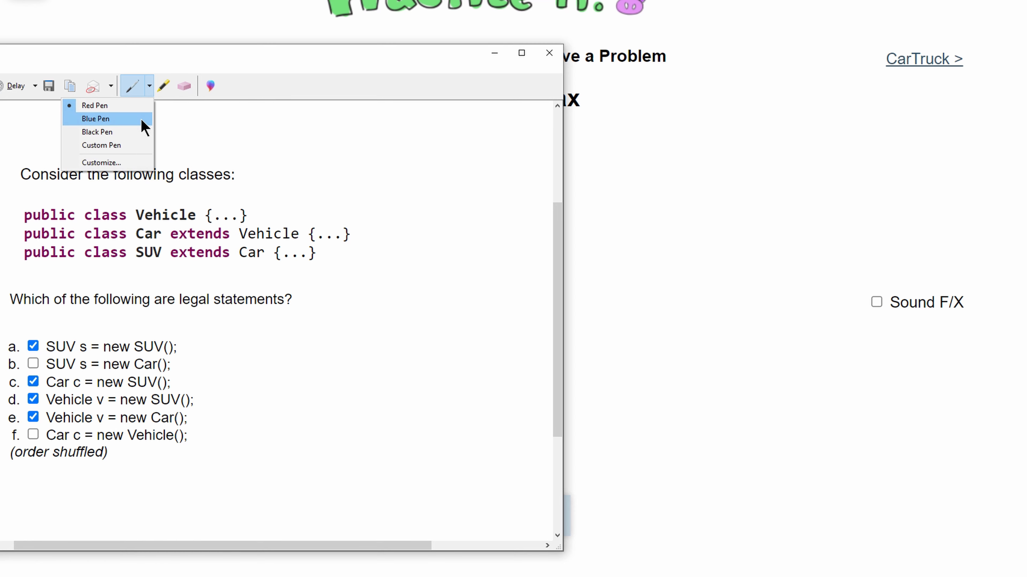
Sketch a black V, C, S column with a downward arrow from V to C
{"action": "left_click", "coordinate": [96, 119]}
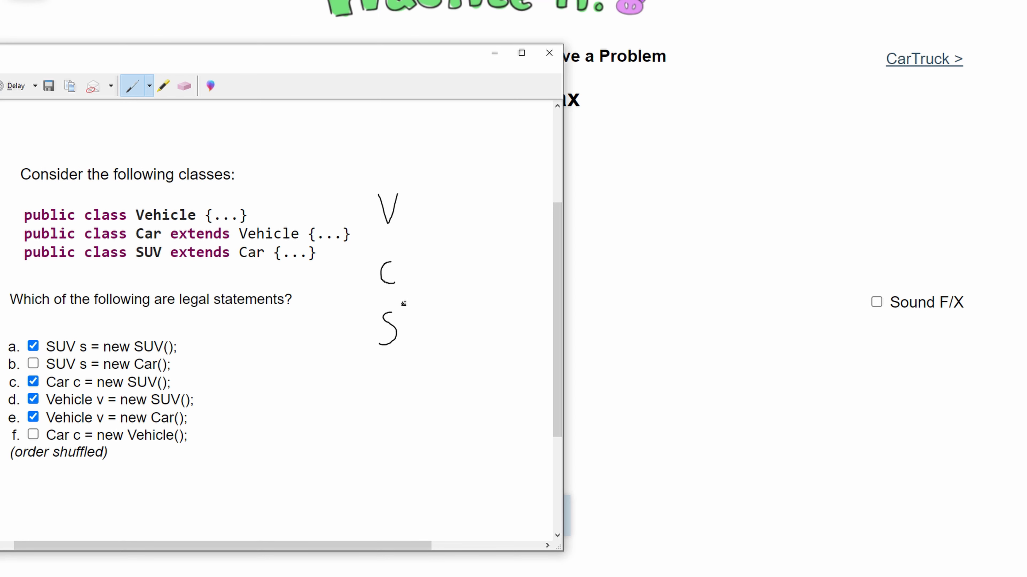
{"action": "mouse_move", "coordinate": [175, 276]}
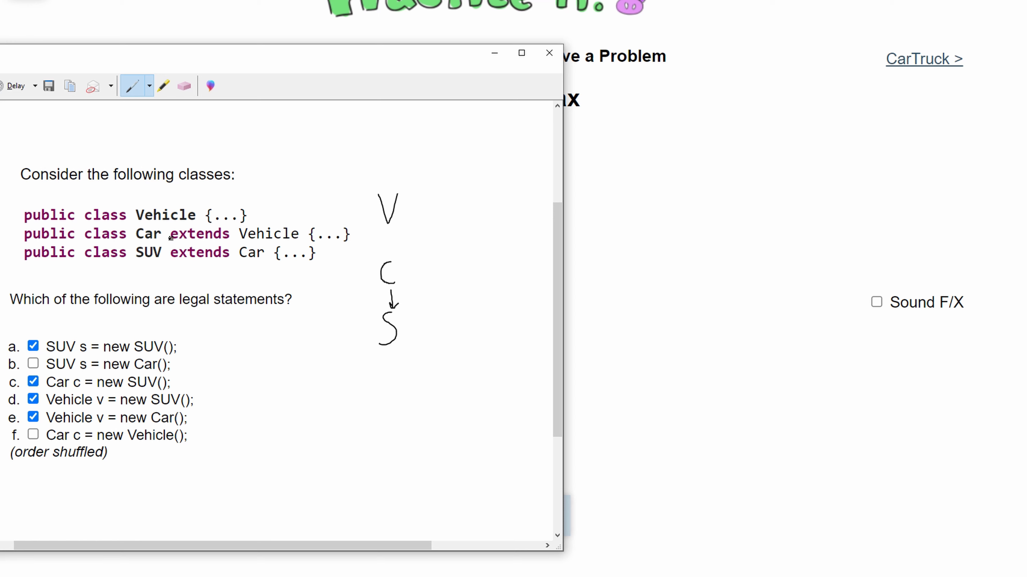
{"action": "left_click_drag", "start_coordinate": [388, 229], "coordinate": [388, 258]}
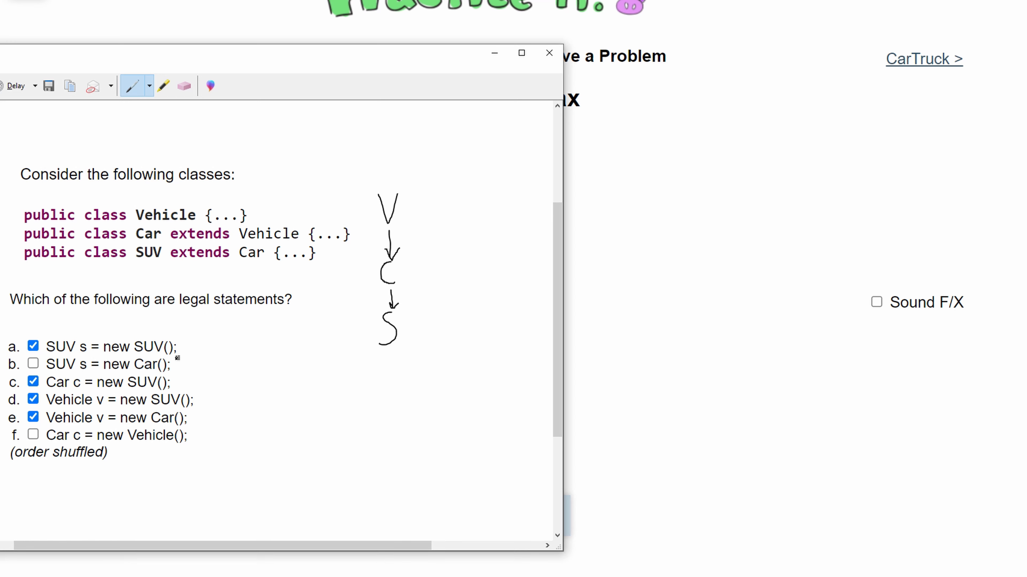
Draw a check mark beside the S, then erase it
{"action": "left_click_drag", "start_coordinate": [418, 334], "coordinate": [458, 308]}
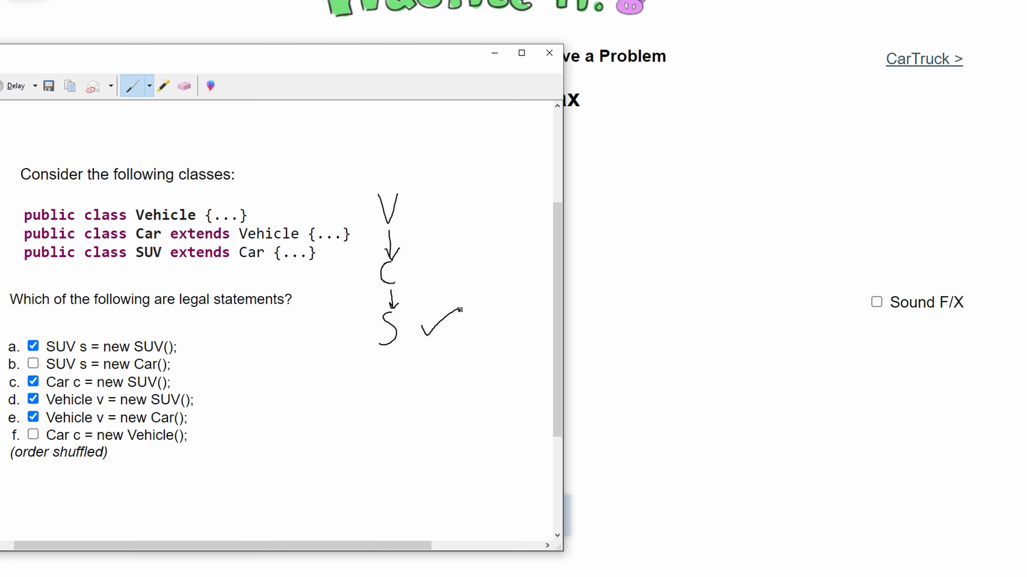
{"action": "left_click", "coordinate": [184, 85]}
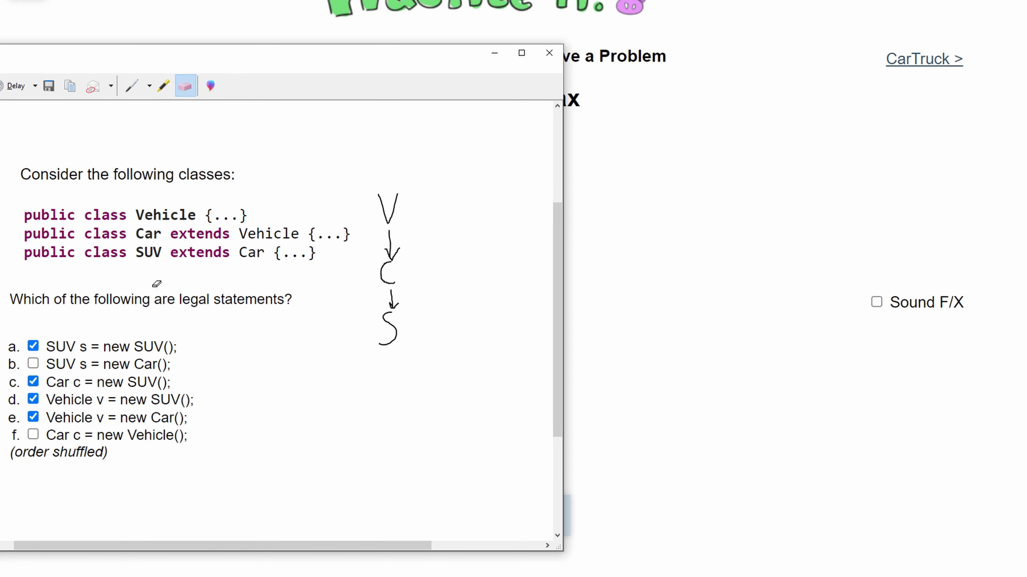
Add a red S with an upward arrow beside the black hierarchy, ready to erase again
{"action": "left_click", "coordinate": [131, 85]}
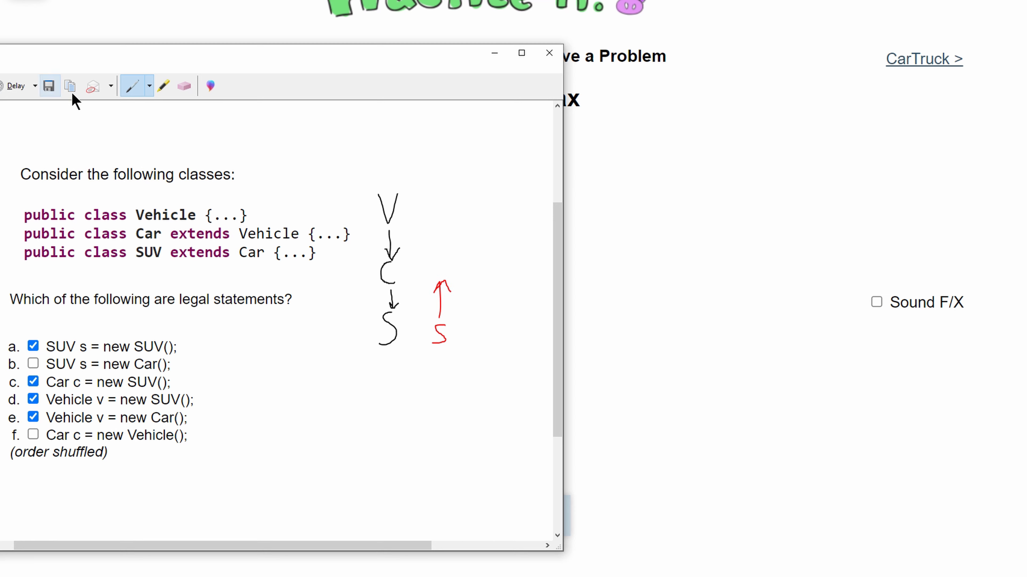
{"action": "left_click", "coordinate": [184, 85]}
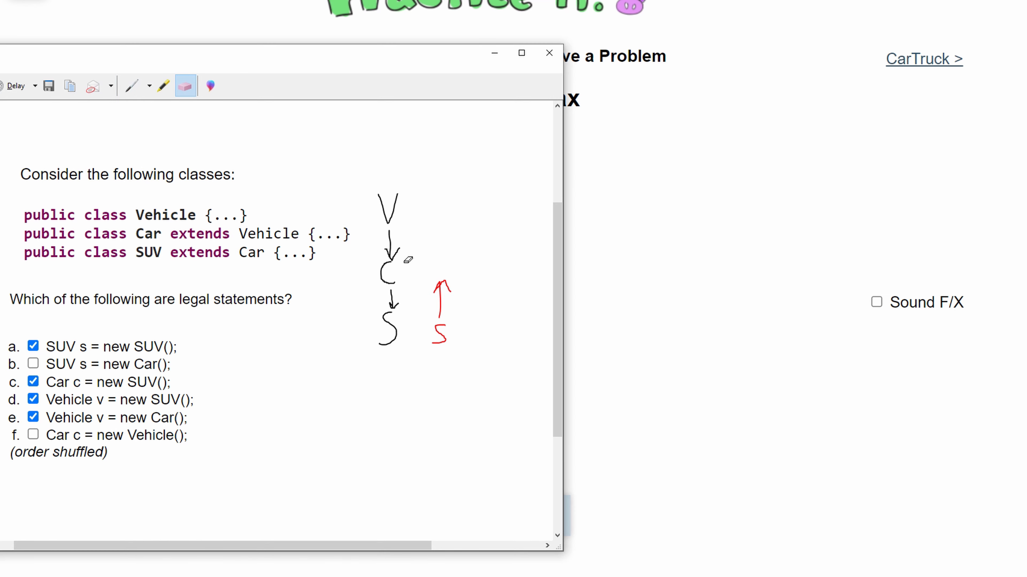
{"action": "mouse_move", "coordinate": [403, 318]}
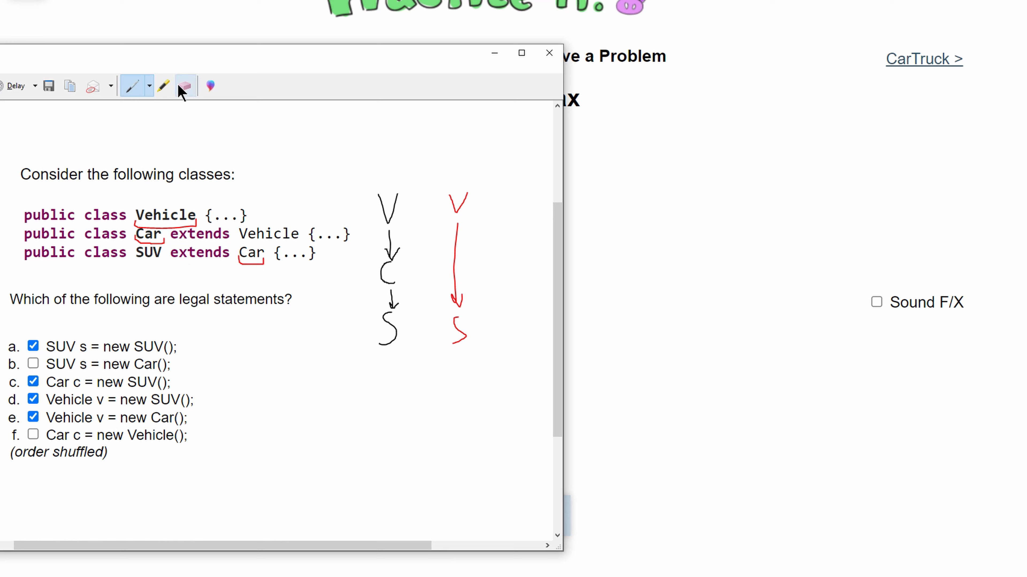
{"action": "mouse_move", "coordinate": [186, 86]}
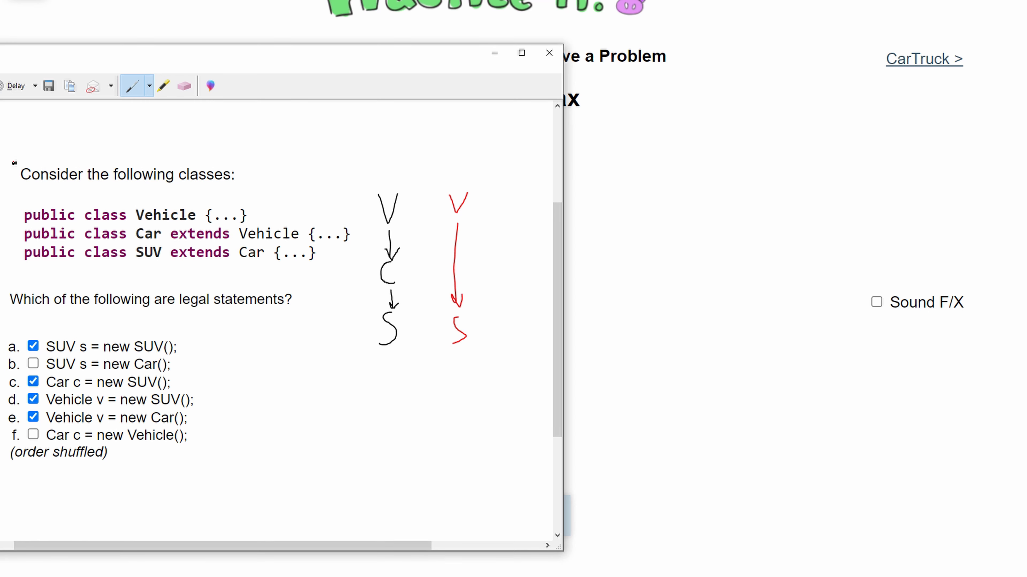
Sketch a red V, downward arrow and second V in a new column, then erase them
{"action": "left_click_drag", "start_coordinate": [505, 195], "coordinate": [511, 216]}
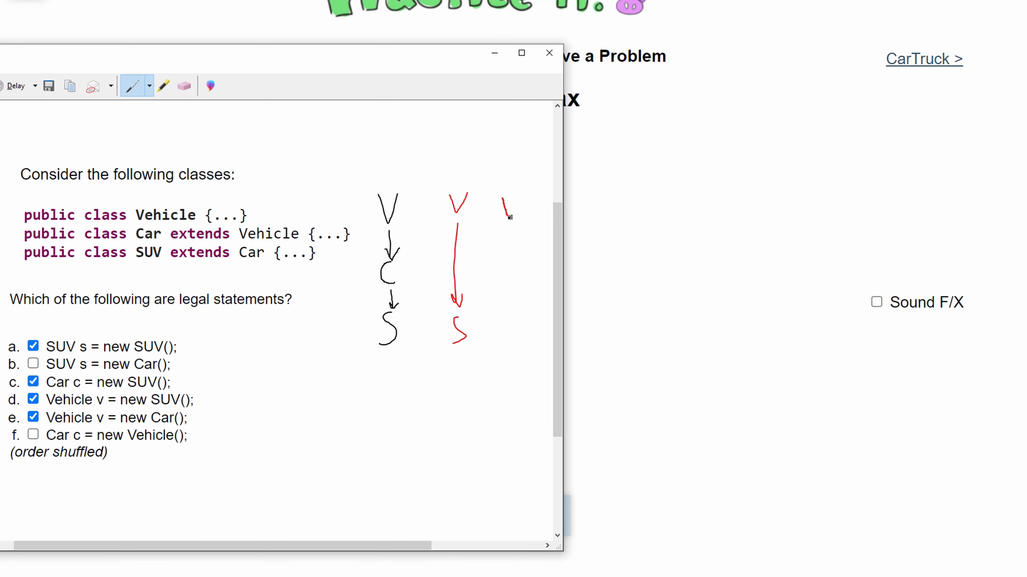
{"action": "left_click_drag", "start_coordinate": [508, 209], "coordinate": [510, 275]}
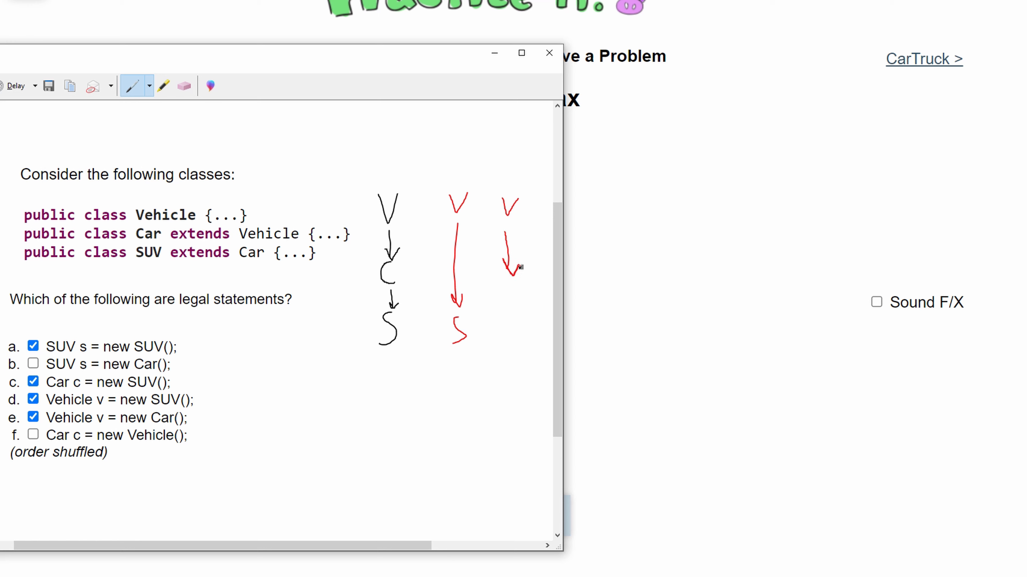
{"action": "left_click_drag", "start_coordinate": [504, 256], "coordinate": [513, 298]}
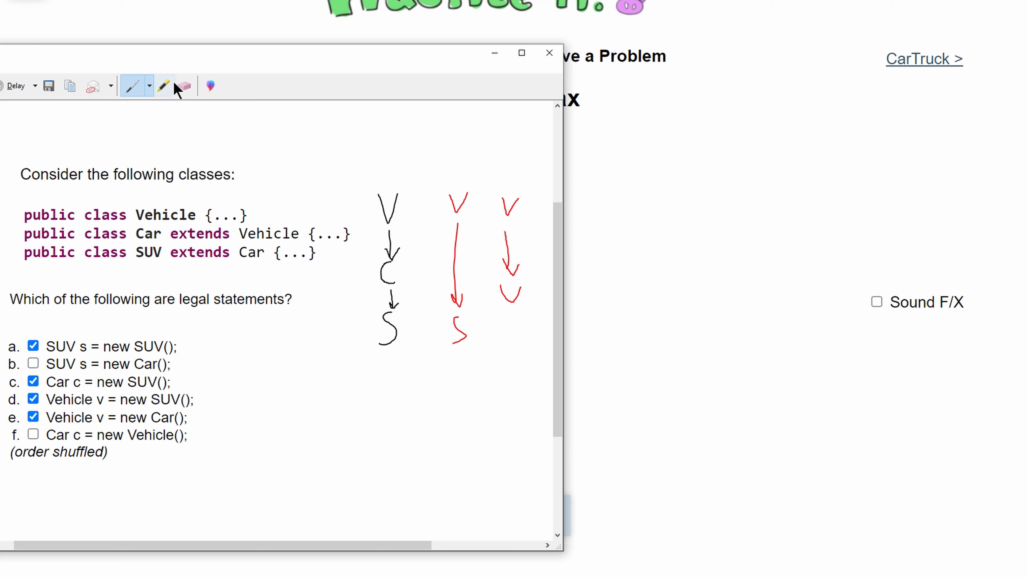
{"action": "left_click", "coordinate": [186, 85]}
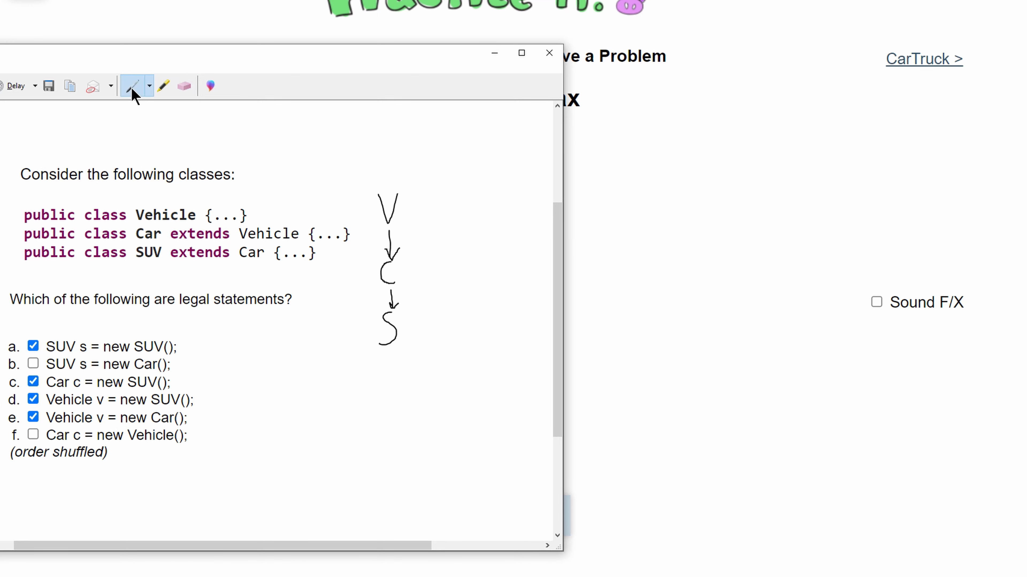
{"action": "mouse_move", "coordinate": [454, 327]}
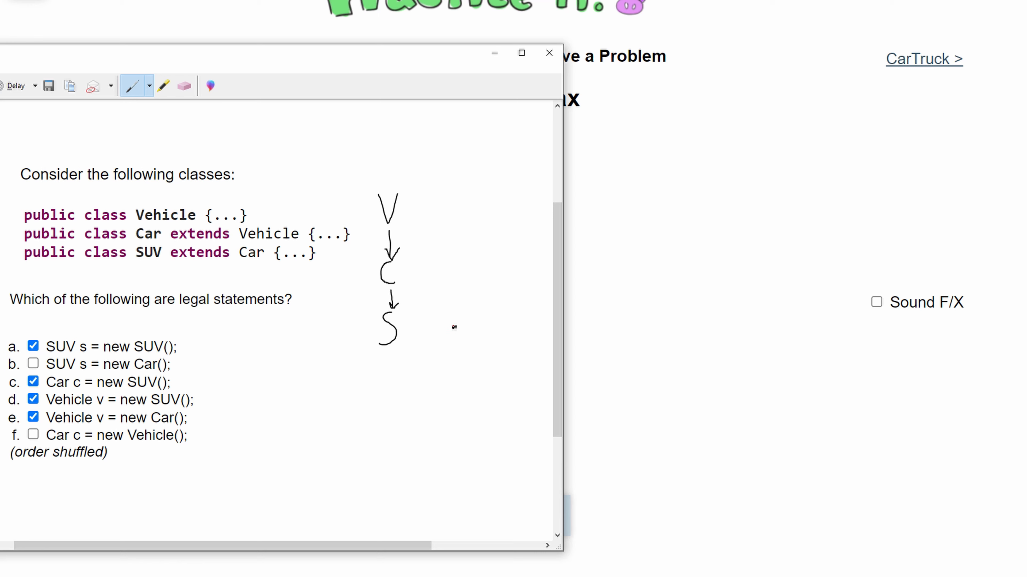
Write a fresh red C beside the black hierarchy
{"action": "left_click_drag", "start_coordinate": [438, 262], "coordinate": [452, 284]}
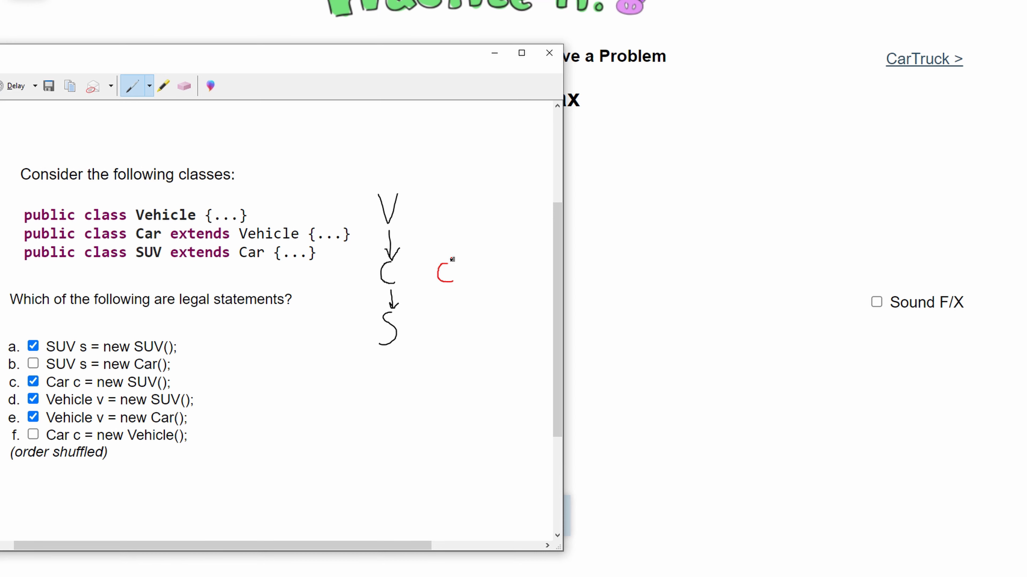